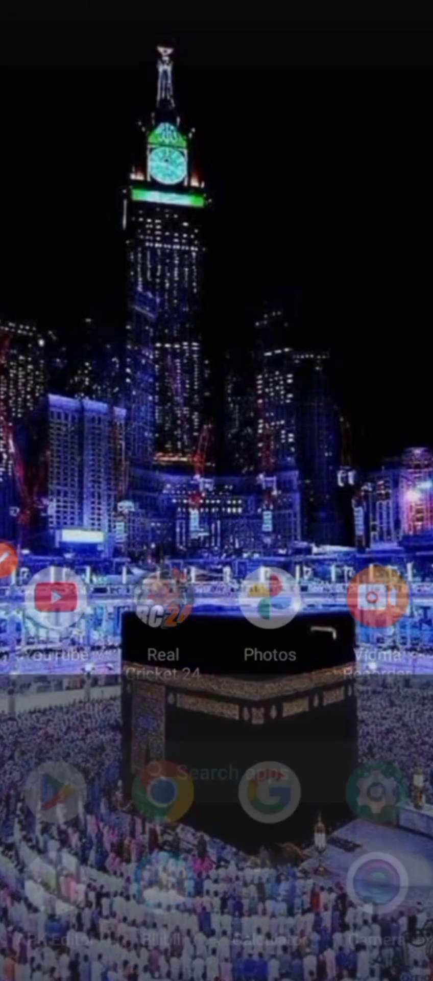
# Swipe up on the home screen to reveal the app drawer with Play Store.
pyautogui.scroll(3)
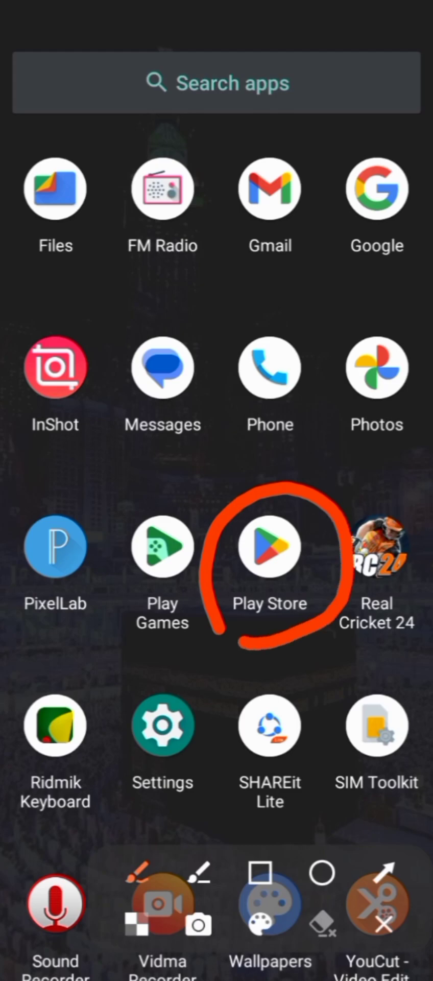
# Reach Play Protect from the Play Store account panel.
pyautogui.click(270, 548)
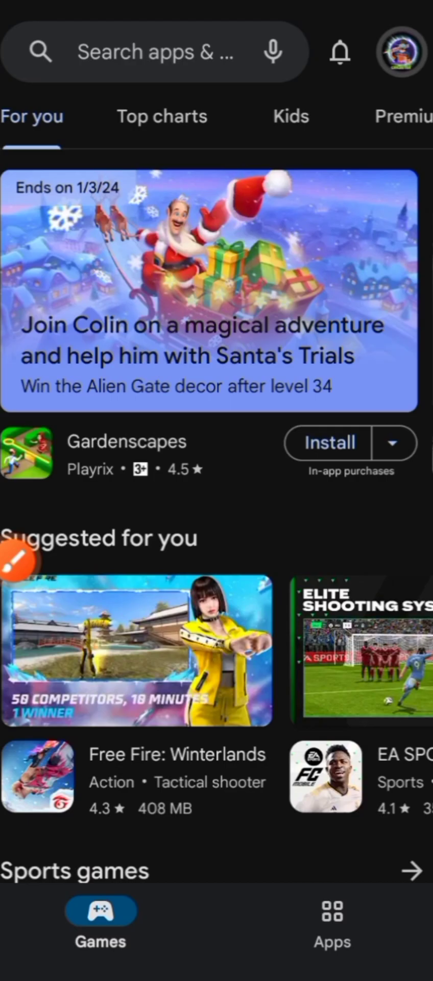
pyautogui.click(401, 51)
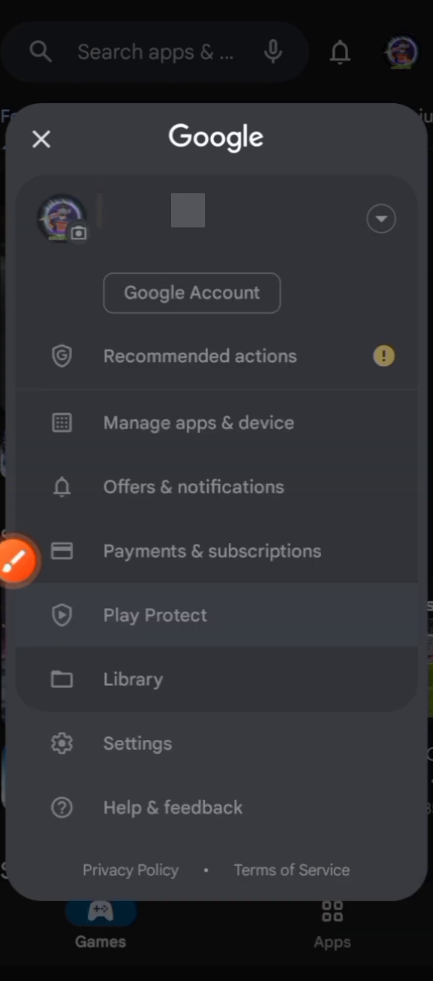
pyautogui.click(154, 614)
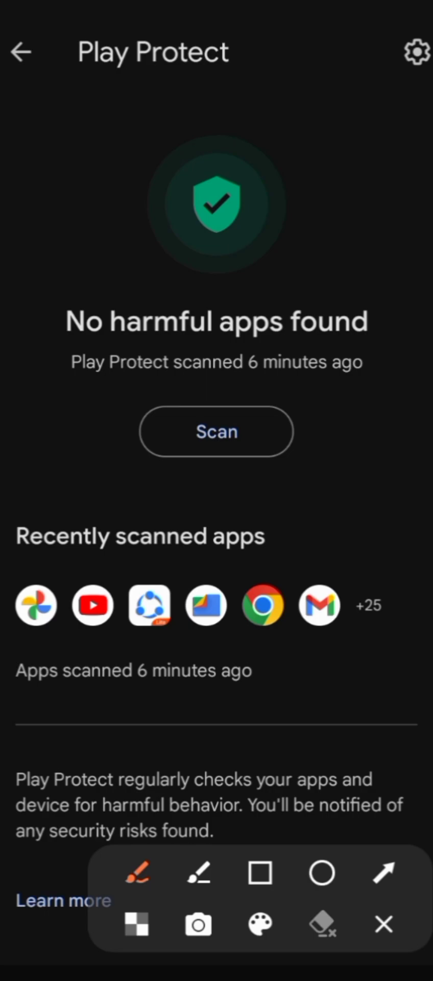
pyautogui.moveTo(201, 607); pyautogui.dragTo(407, 100)
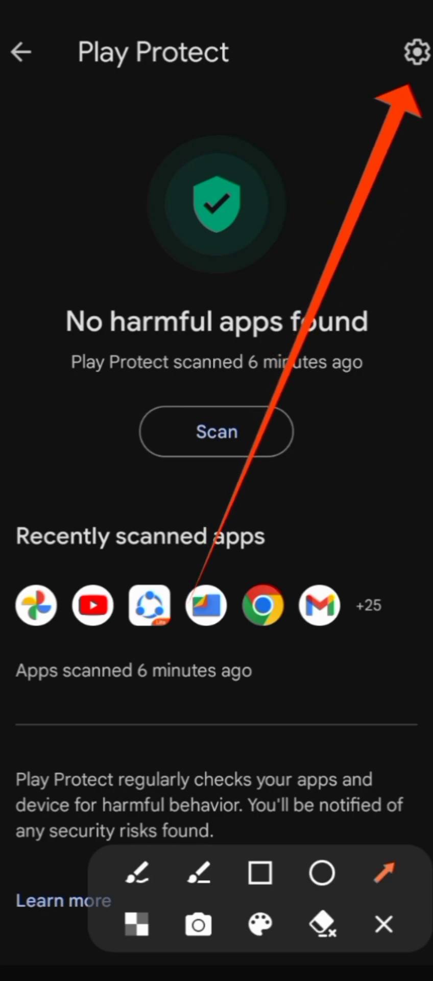
# Turn off 'Scan apps with Play Protect' and confirm the Turn off prompt.
pyautogui.click(416, 52)
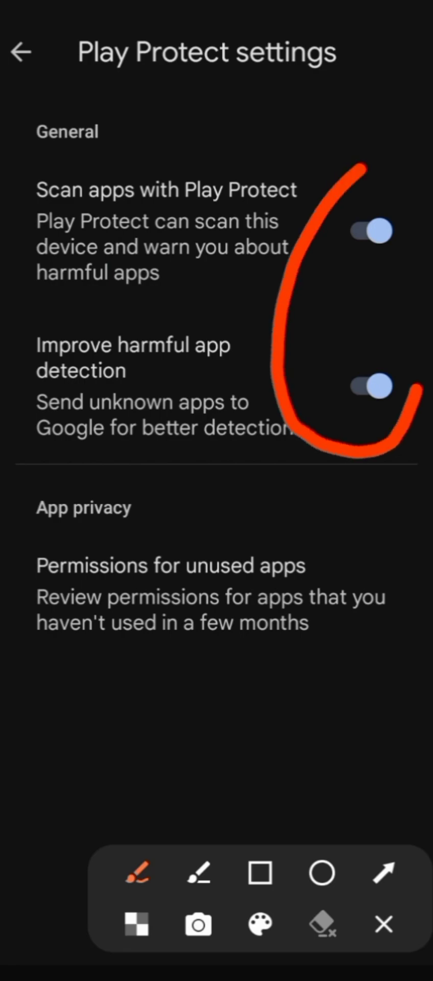
pyautogui.click(370, 231)
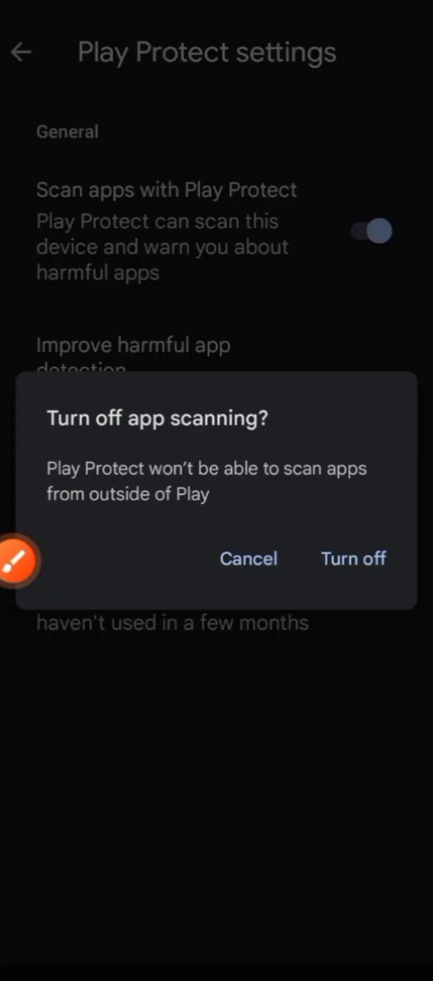
pyautogui.click(354, 557)
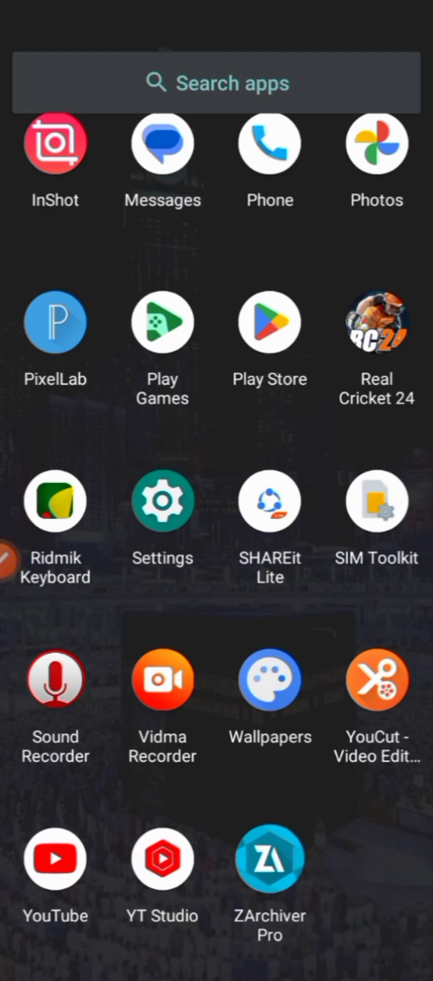
# In ZArchiver's Download folder, bring up actions for the FTS mod (APK+OBB) zip.
pyautogui.click(270, 859)
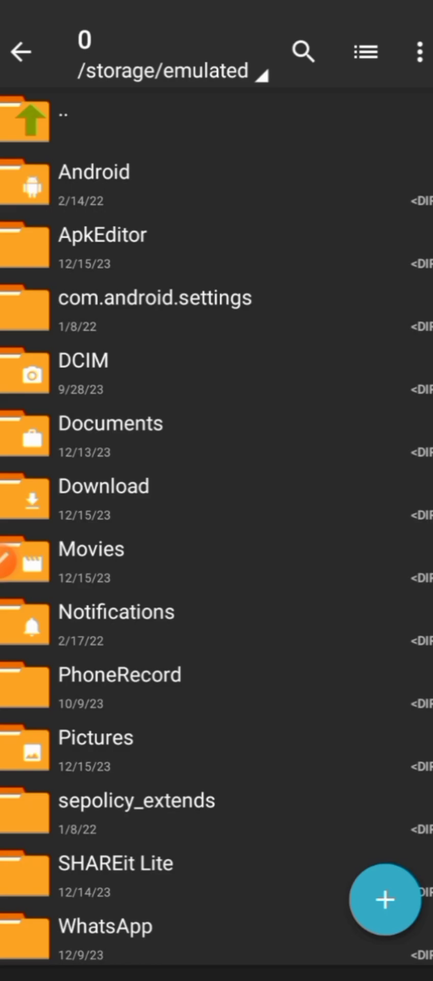
pyautogui.click(104, 486)
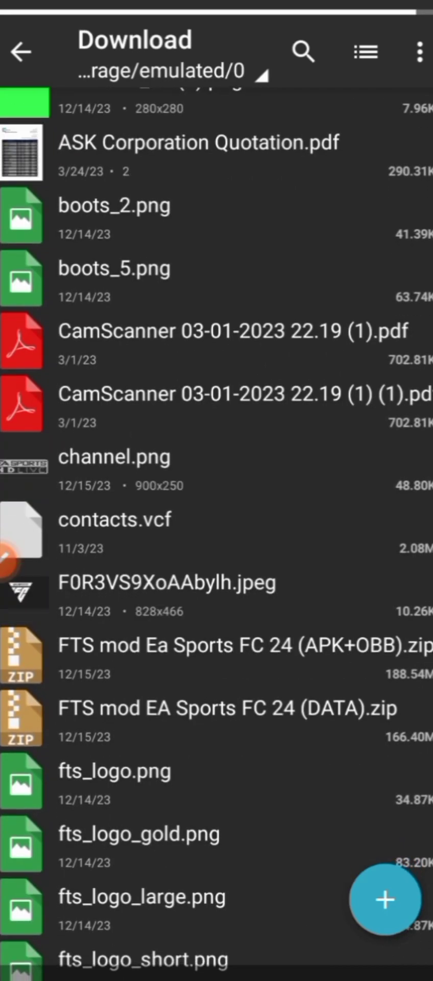
pyautogui.scroll(-3)
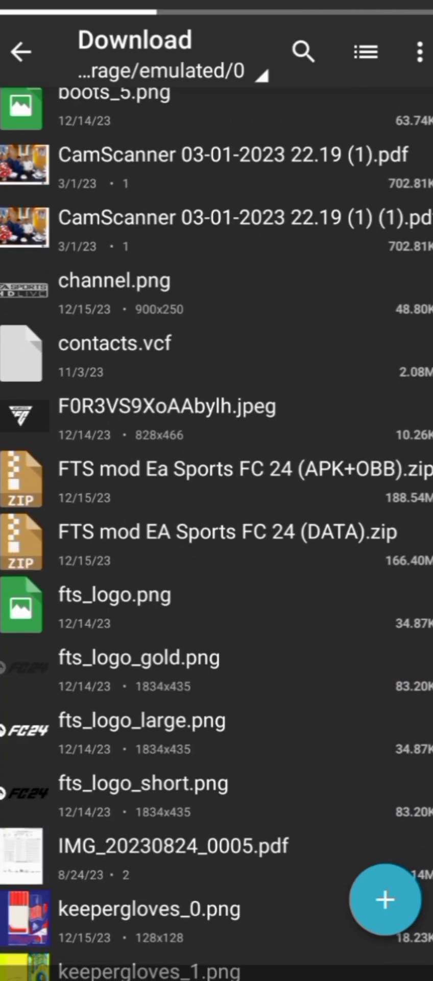
pyautogui.click(384, 898)
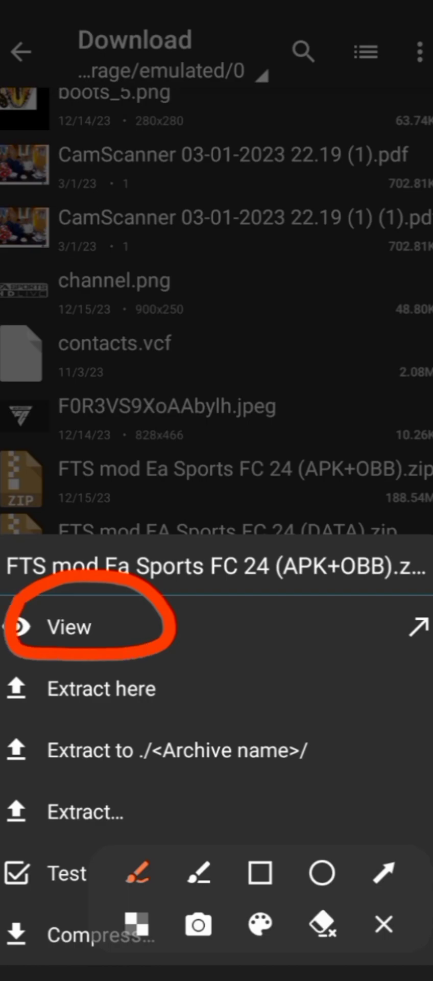
# View the archive contents and start installing gen_signed.apk.
pyautogui.click(69, 626)
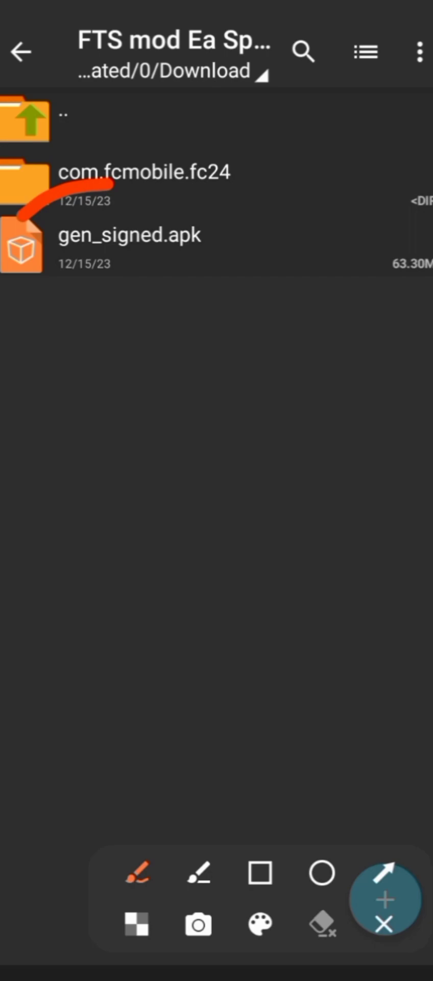
pyautogui.click(386, 900)
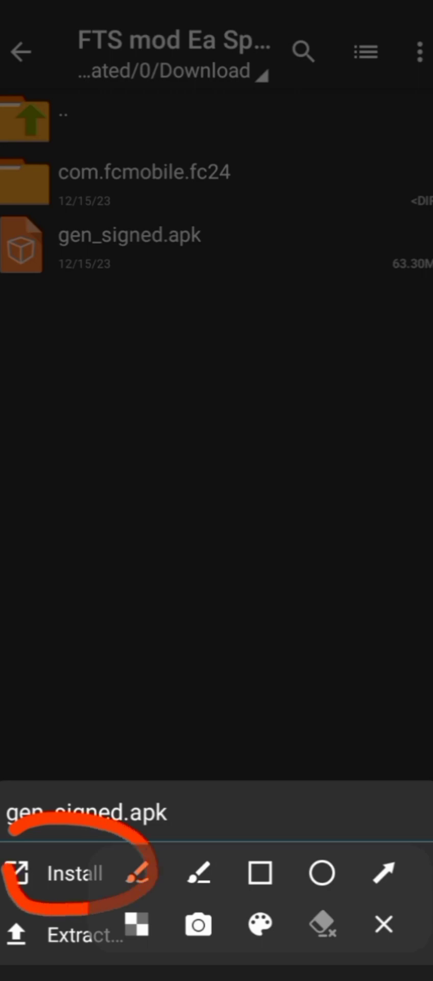
pyautogui.click(62, 935)
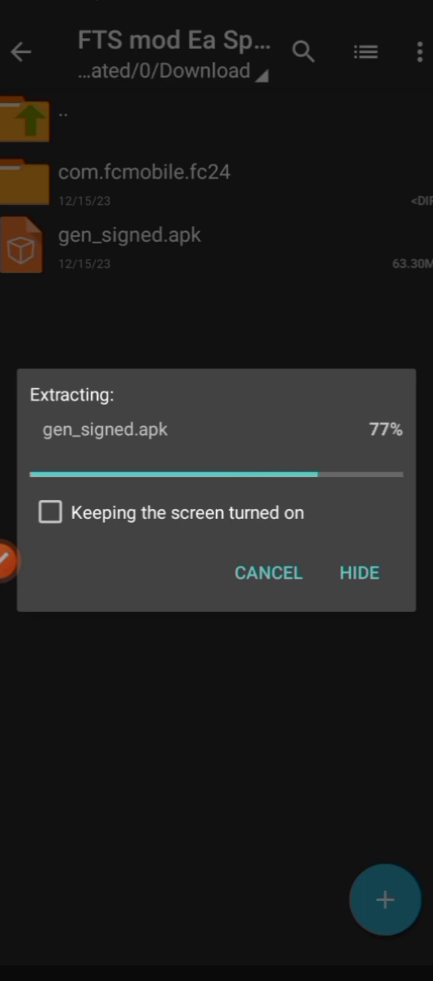
pyautogui.click(358, 572)
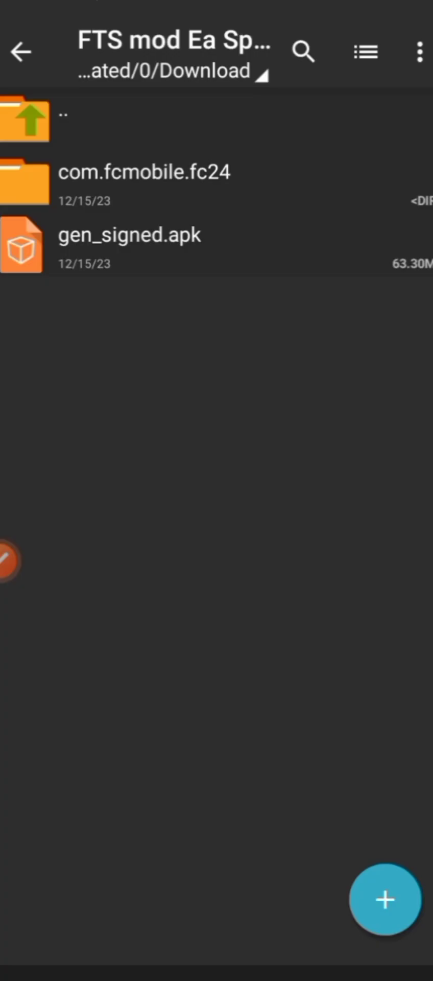
# Confirm installing FTS mod EA Sports FC 24 and dismiss the app-installed message.
pyautogui.click(130, 235)
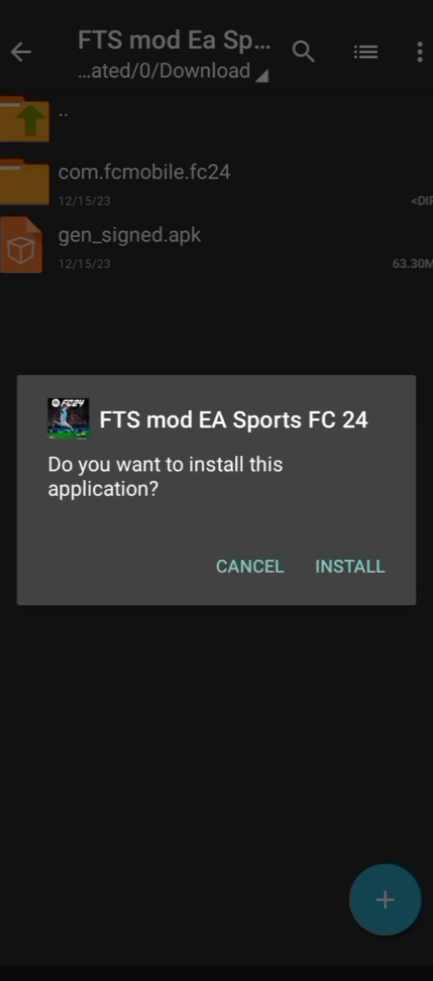
pyautogui.click(350, 567)
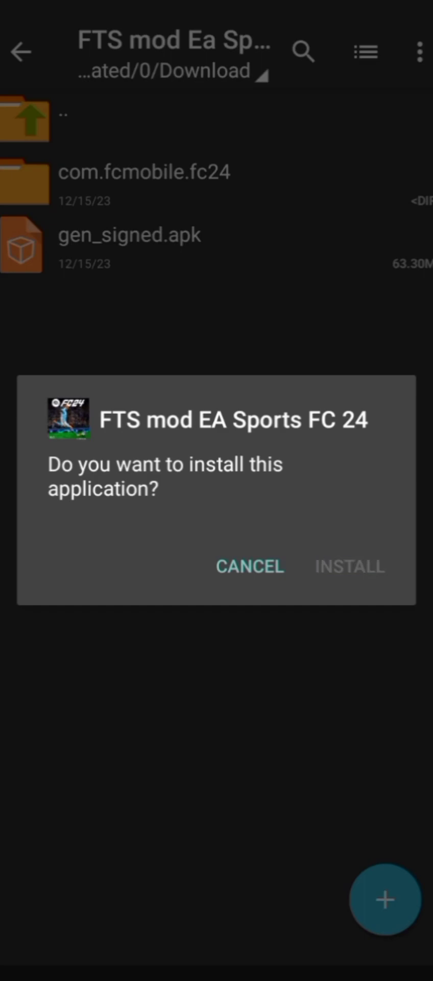
pyautogui.click(349, 566)
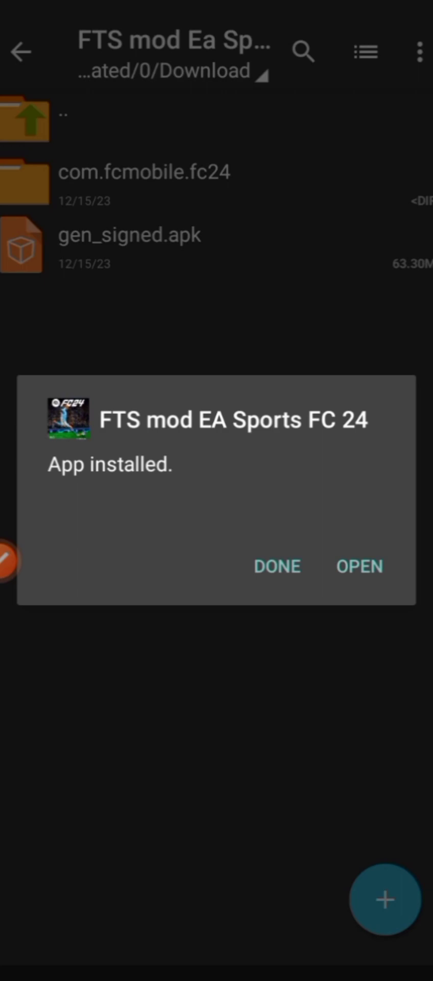
pyautogui.click(278, 566)
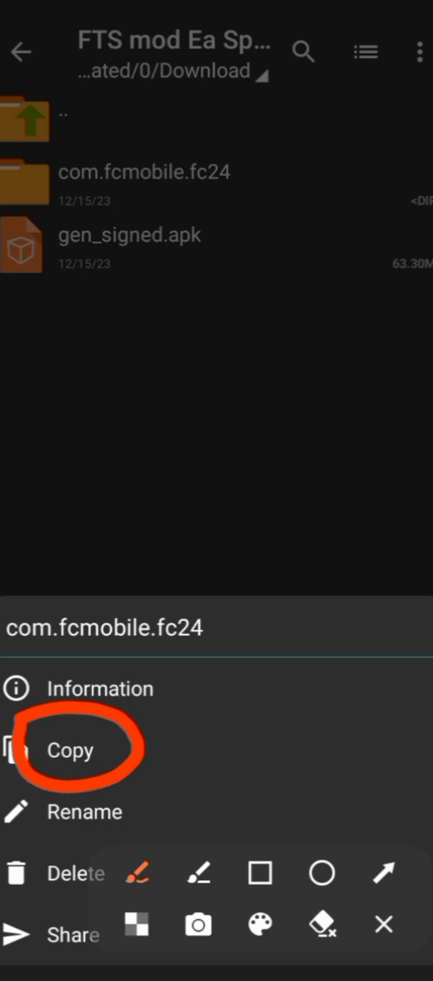
# Copy com.fcmobile.fc24 into Android/obb beside com.nautilus.realcricket, then return to storage root.
pyautogui.click(71, 750)
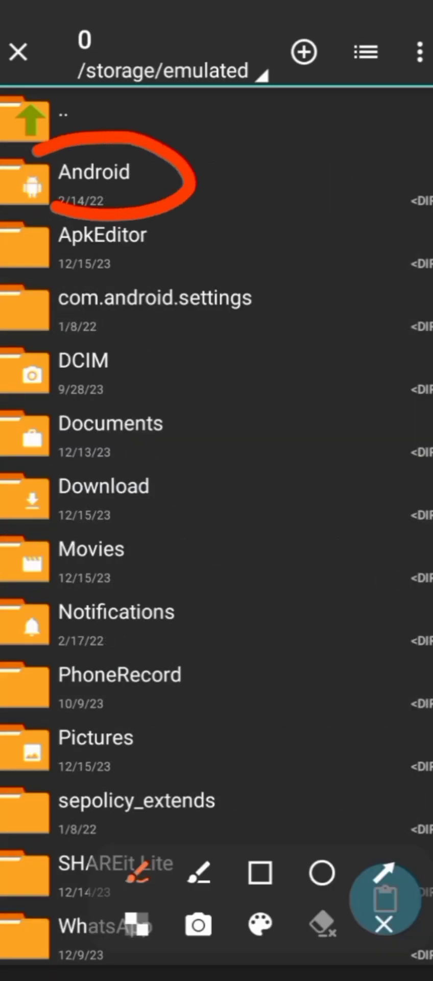
pyautogui.click(94, 172)
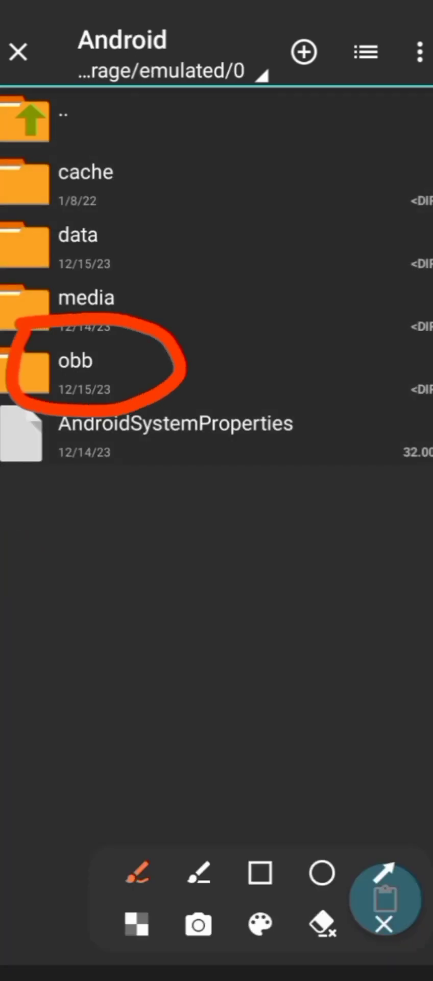
pyautogui.click(75, 361)
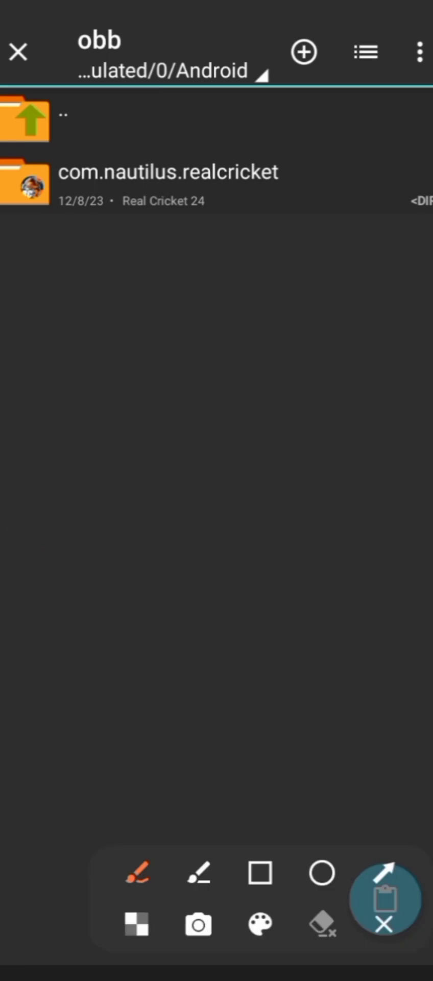
pyautogui.moveTo(292, 507); pyautogui.dragTo(375, 867)
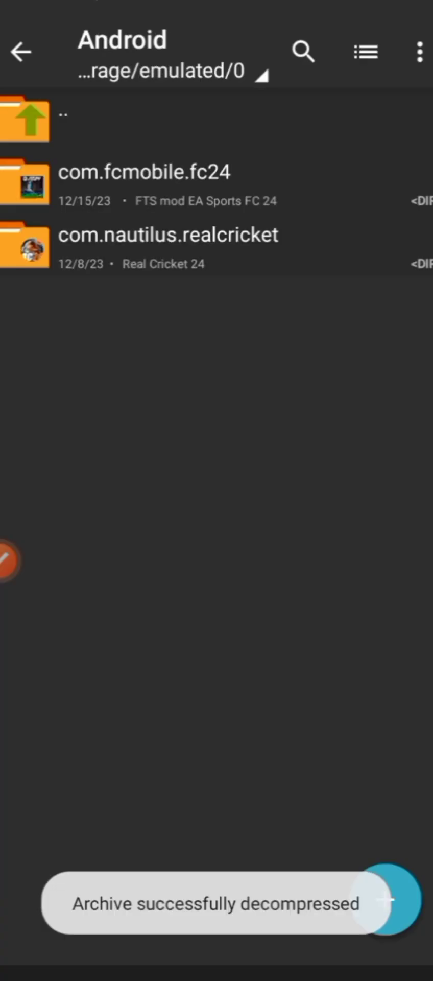
pyautogui.click(26, 119)
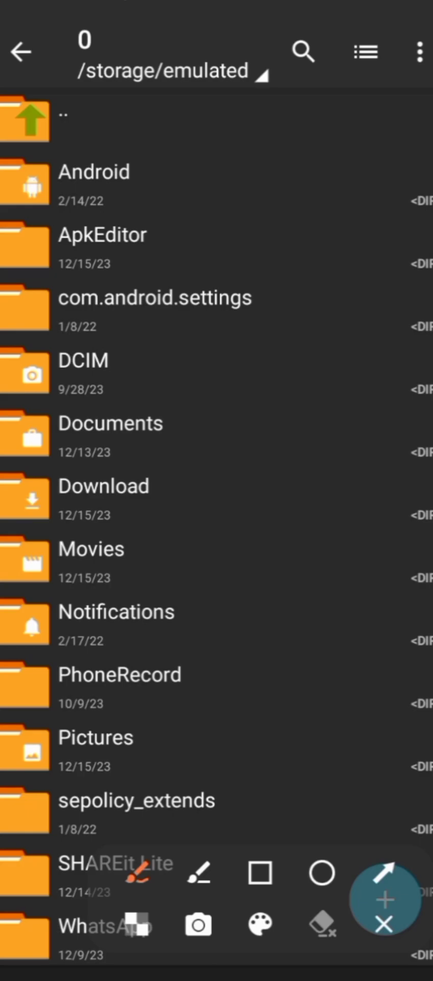
# Open the Android folder in internal storage showing cache, data, media and obb.
pyautogui.click(384, 899)
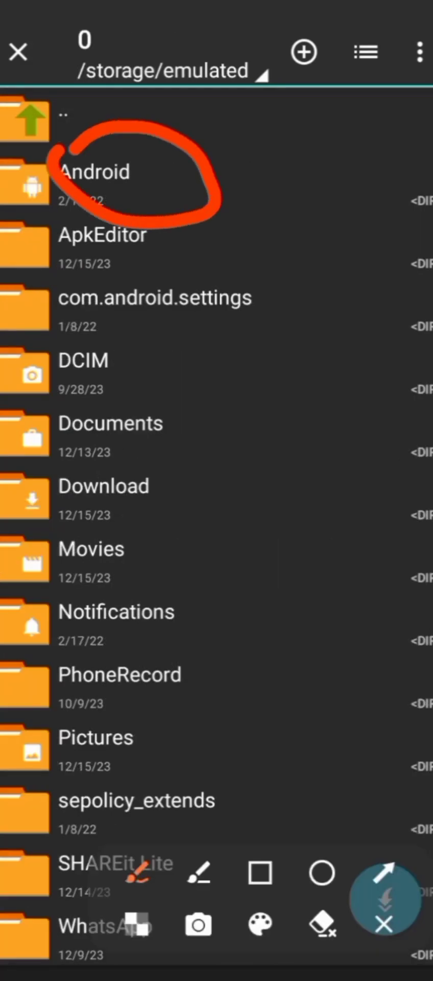
pyautogui.click(94, 171)
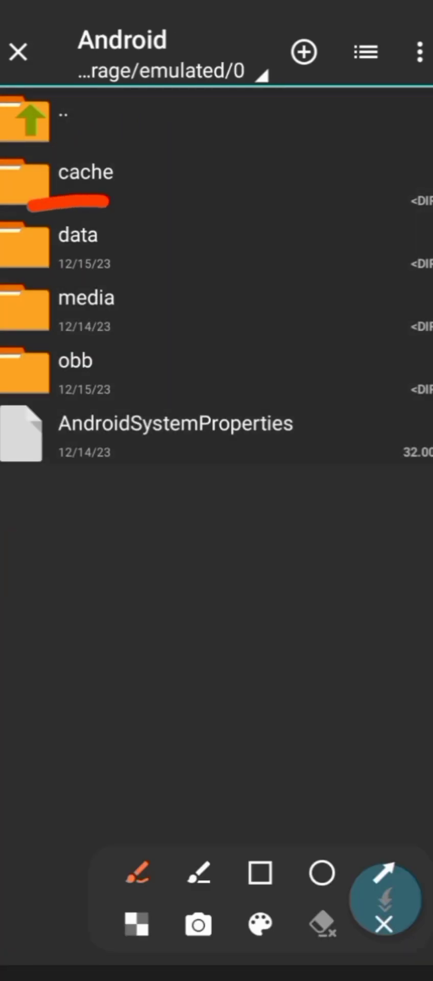
pyautogui.click(77, 235)
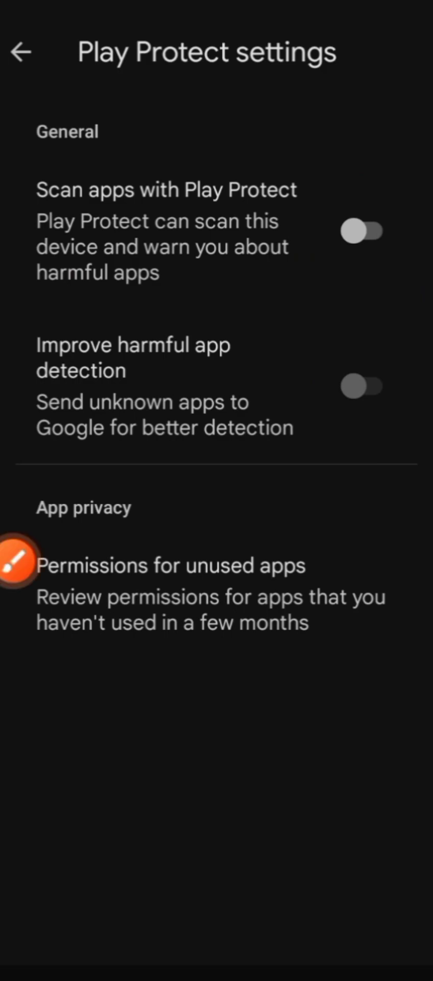
# Allow Storage, Phone, Location and Contacts permissions and continue to the game's title screen.
pyautogui.click(23, 52)
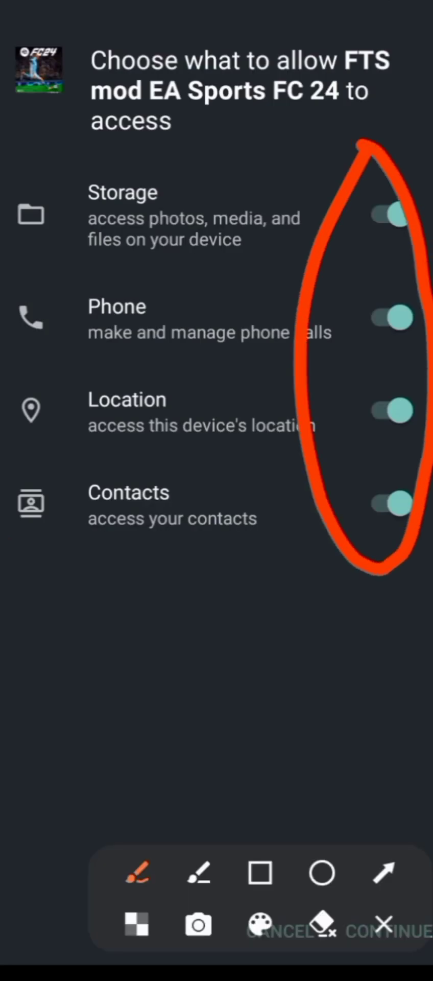
pyautogui.click(379, 924)
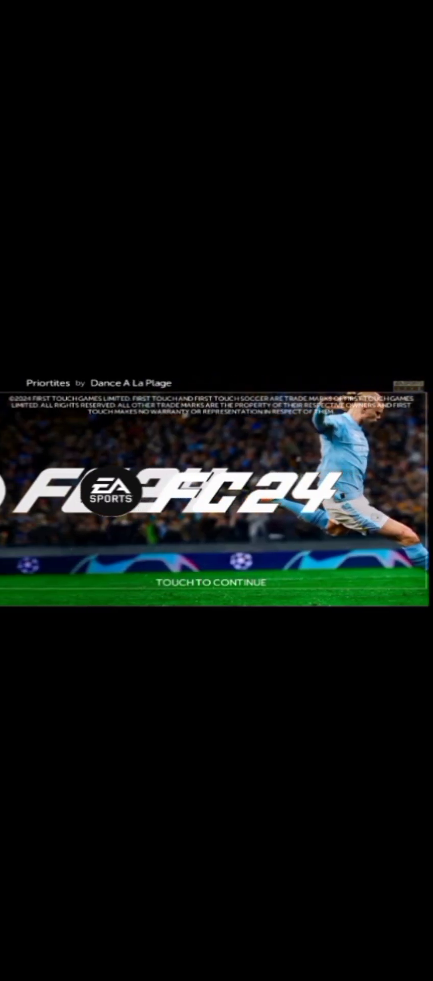
# Enter Custom Data and select Bournemouth, Liverpool and Luton Town in the Premier League.
pyautogui.click(216, 600)
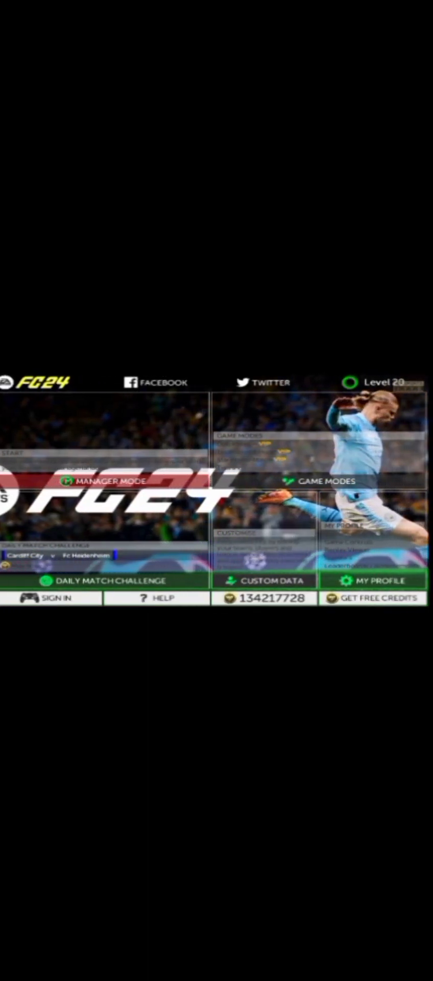
pyautogui.click(264, 581)
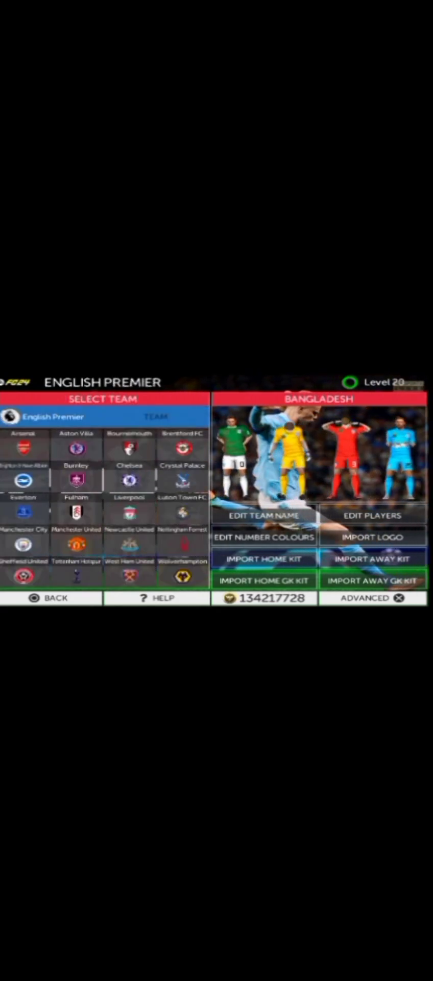
pyautogui.click(130, 448)
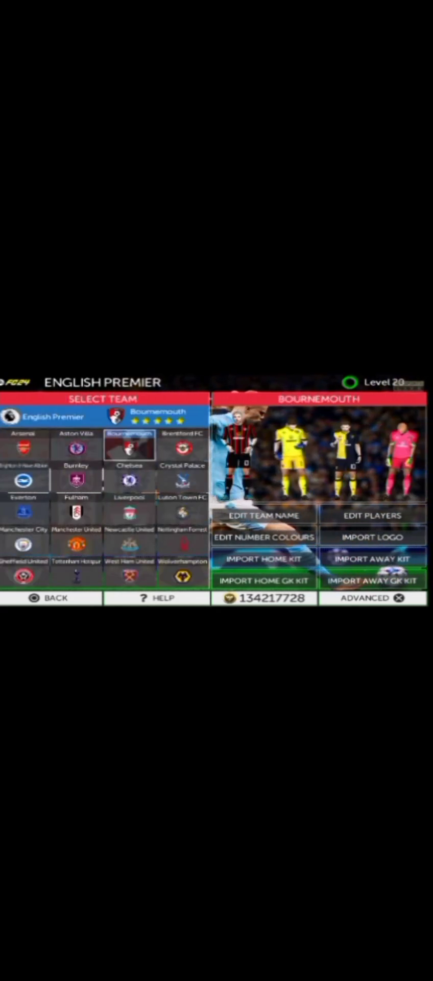
pyautogui.click(129, 481)
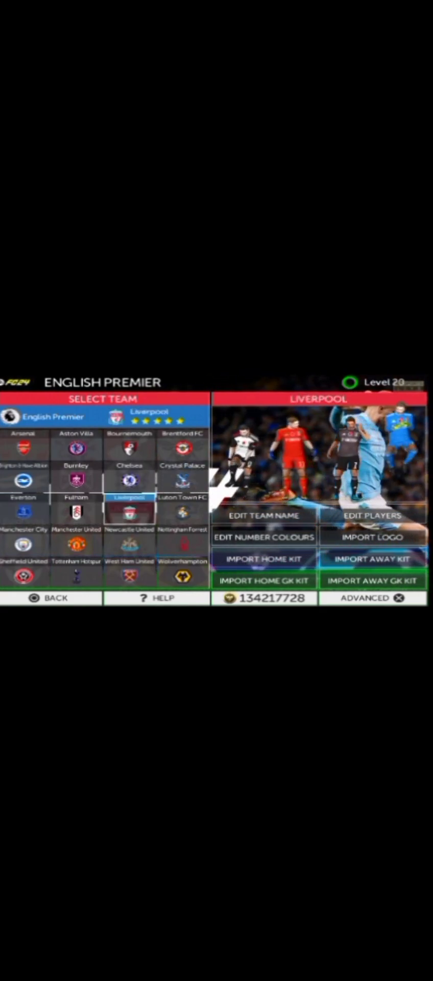
pyautogui.click(183, 496)
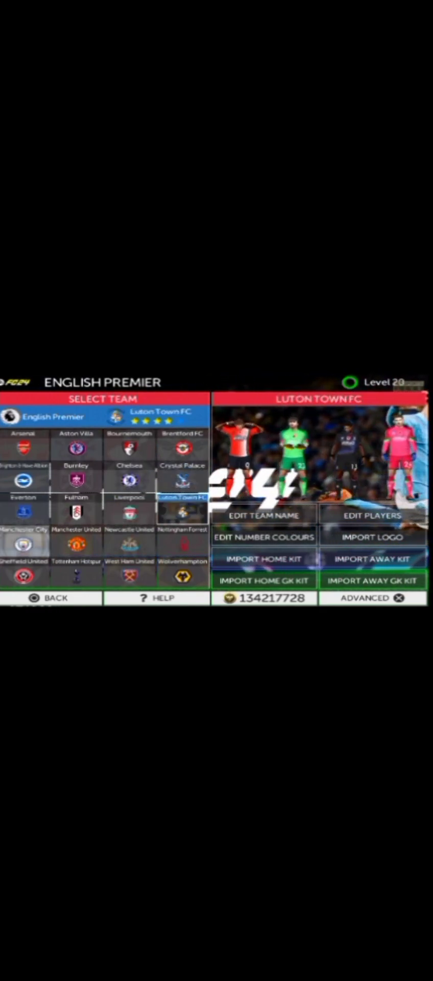
# View Manchester City's squad stats for Gvardiol, Álvarez and Sergio Gómez, then return to leagues.
pyautogui.click(371, 515)
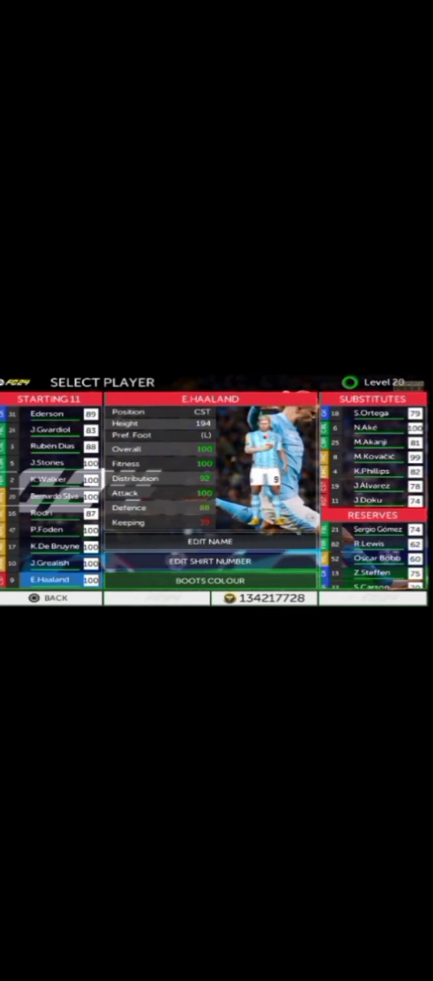
pyautogui.click(50, 429)
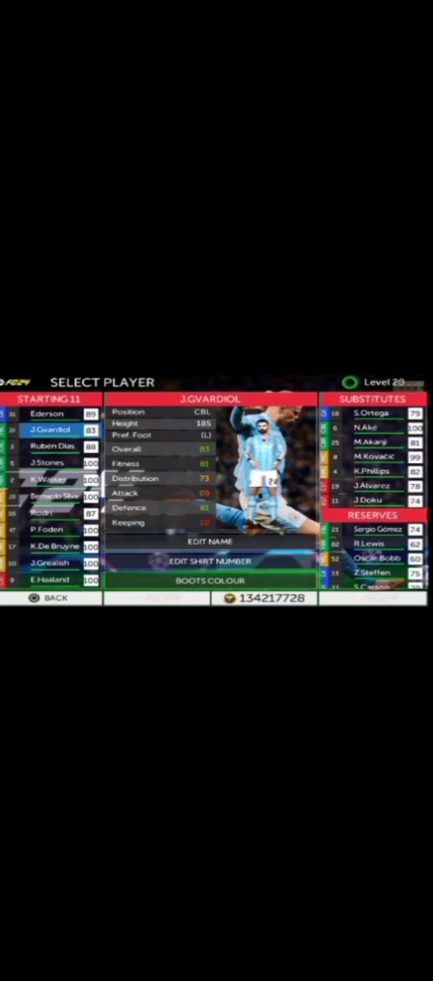
pyautogui.click(372, 486)
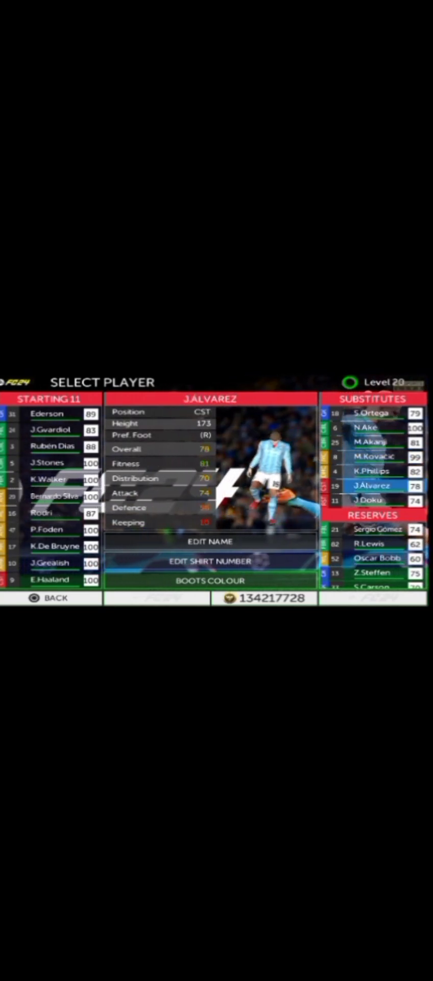
pyautogui.click(373, 528)
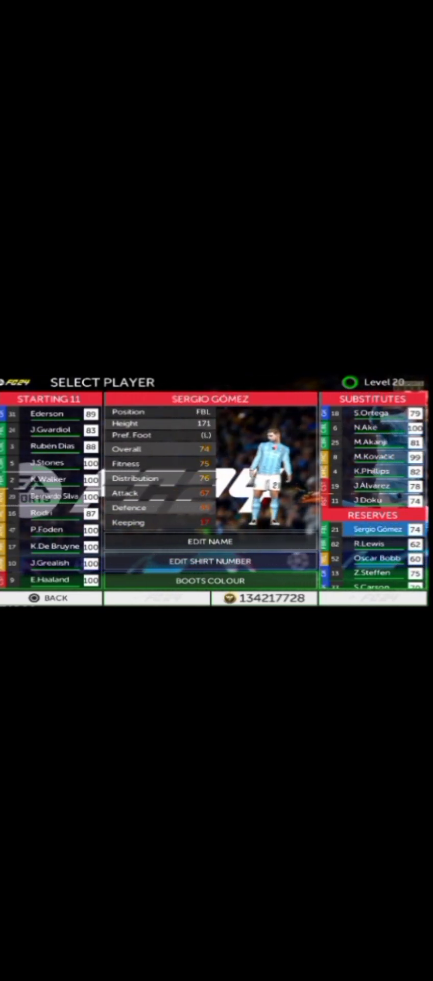
pyautogui.click(47, 598)
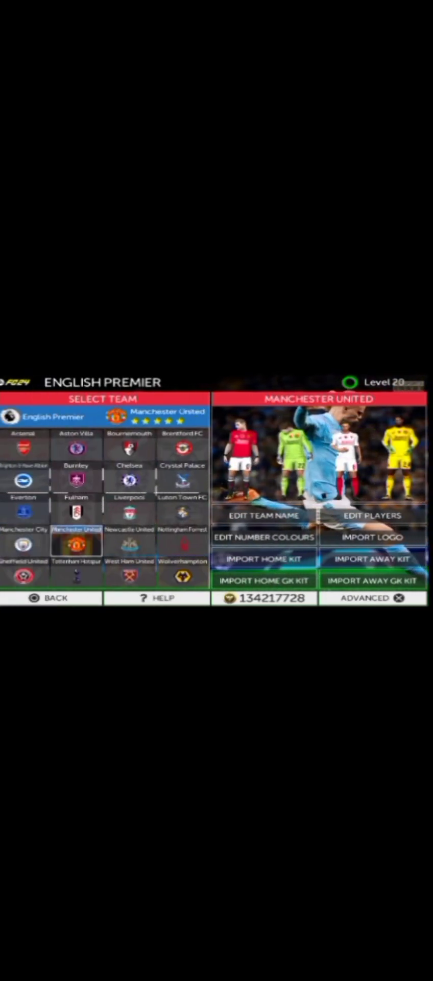
pyautogui.click(129, 560)
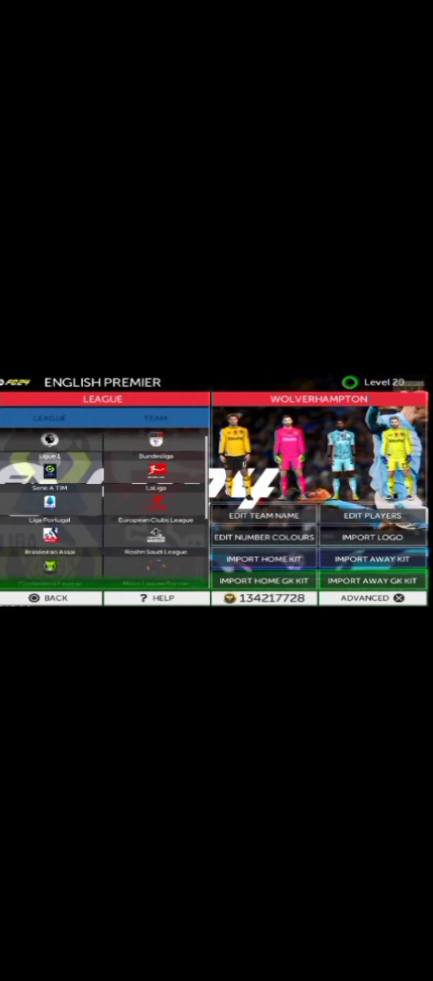
# Switch to Ligue 1, select AS Monaco, and view PSG's Mbappé and Asensio stats.
pyautogui.click(49, 456)
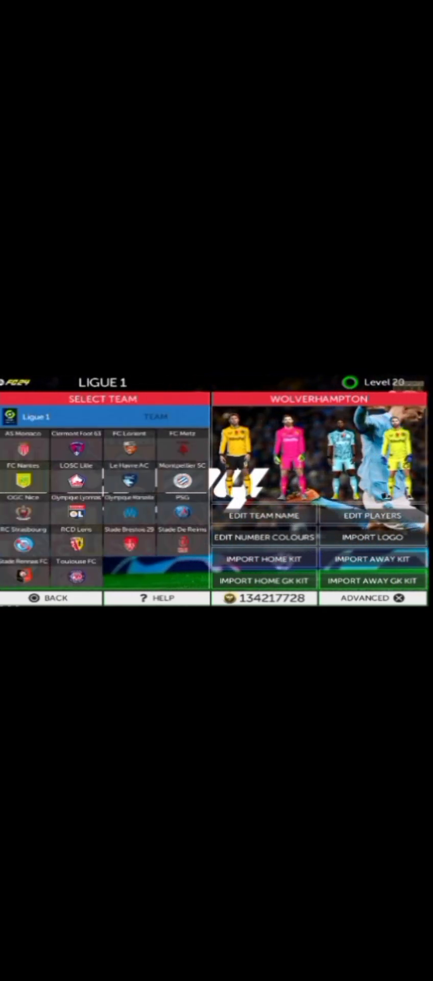
pyautogui.click(24, 444)
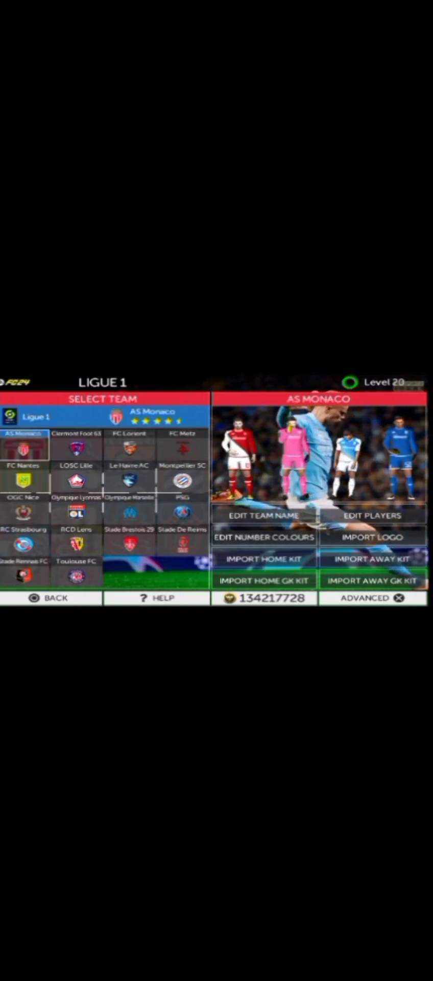
pyautogui.click(374, 515)
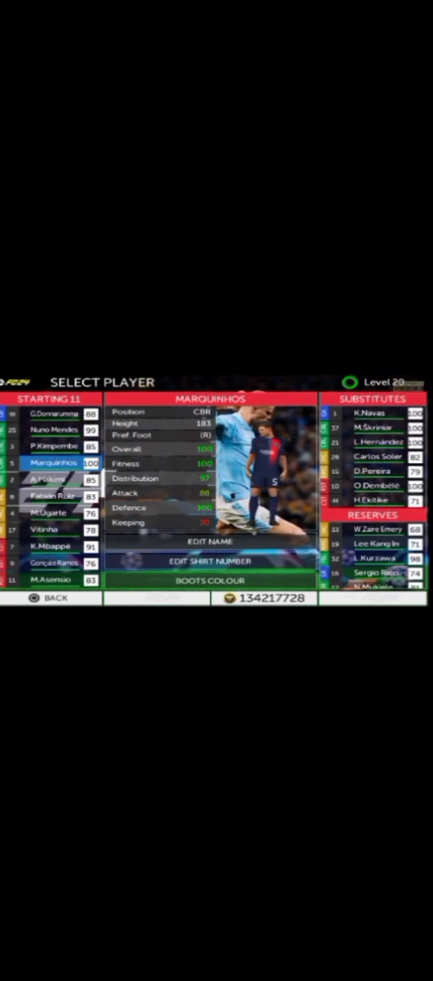
pyautogui.click(55, 546)
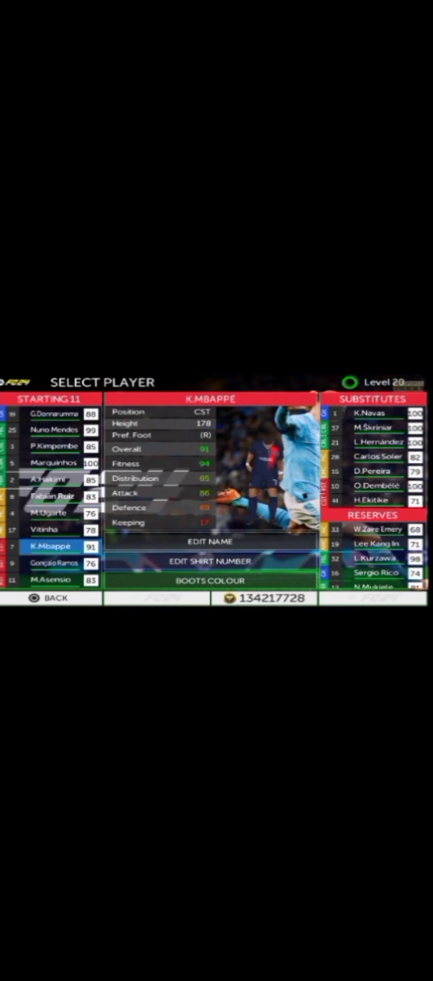
pyautogui.click(53, 580)
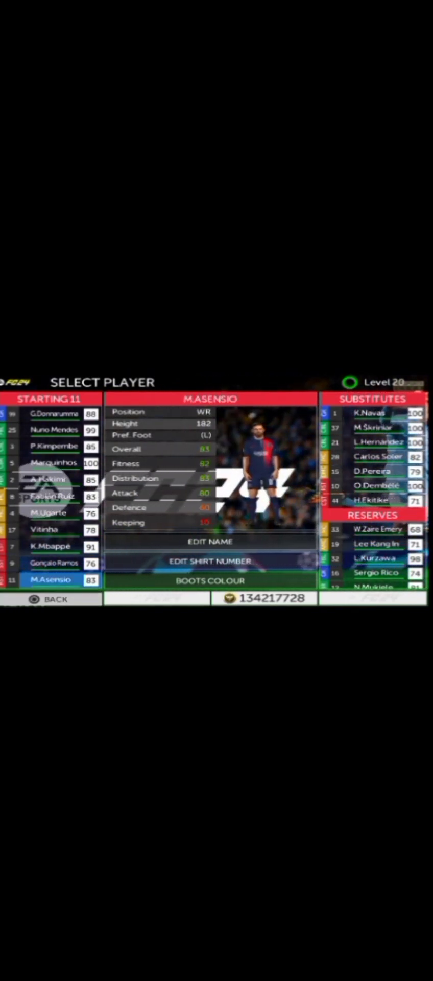
pyautogui.click(51, 597)
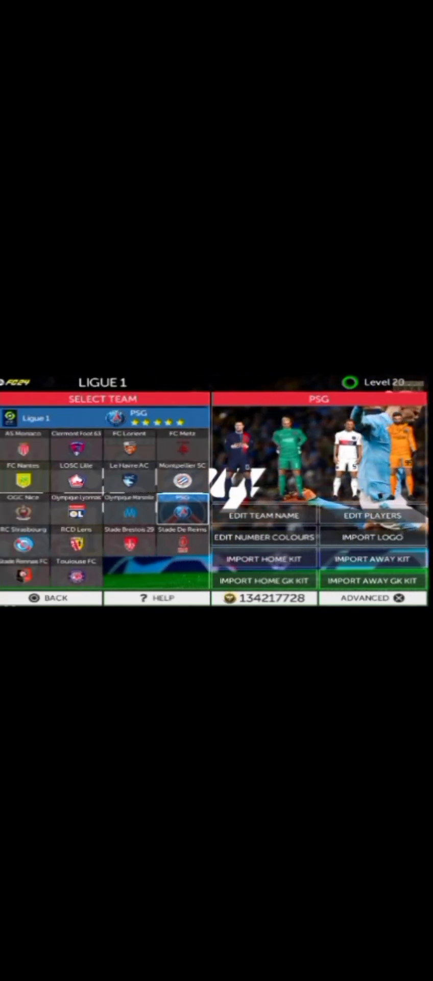
pyautogui.click(50, 418)
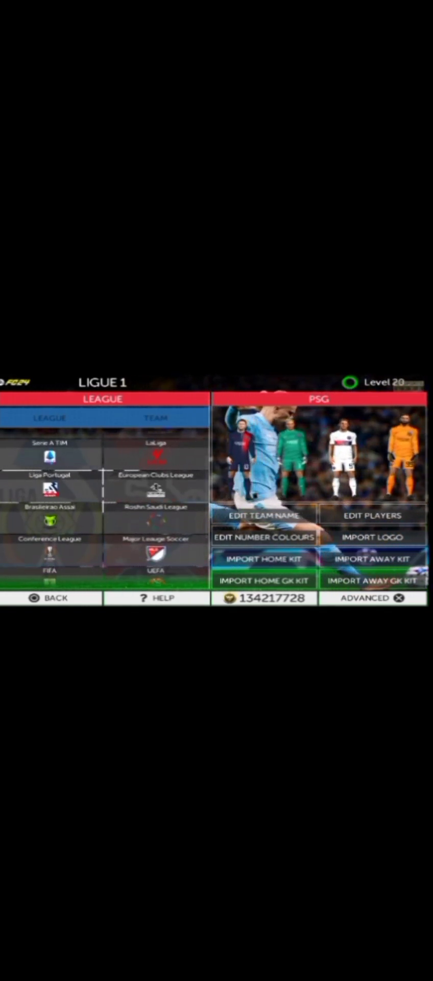
# Browse Roshn Saudi League clubs Al Hilal, Al Nassr and Al Ahli, including Neymar Jr's stats.
pyautogui.click(155, 507)
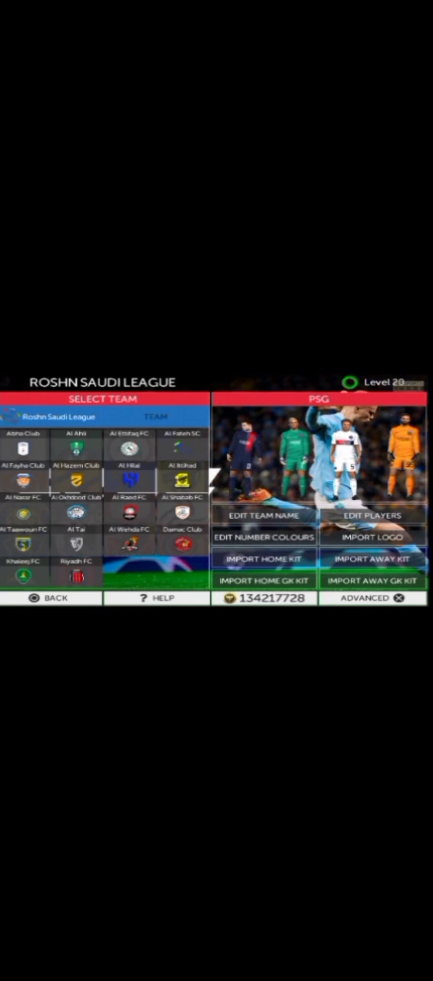
pyautogui.click(373, 515)
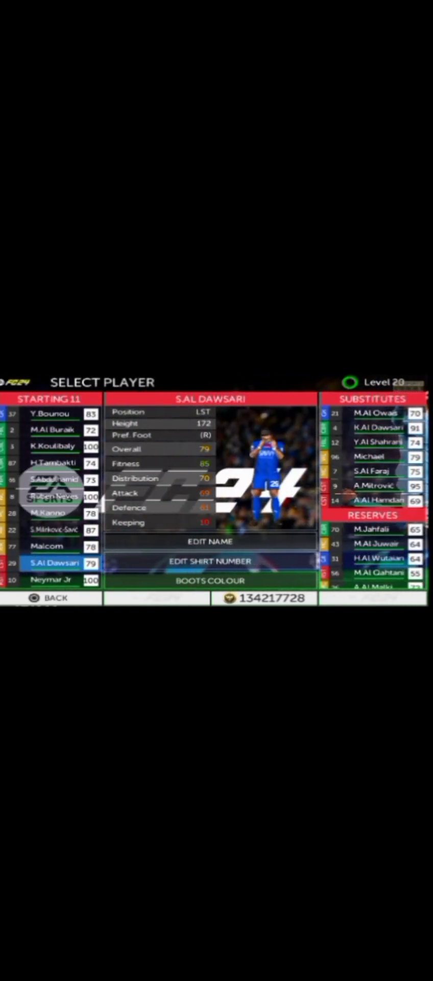
pyautogui.click(50, 580)
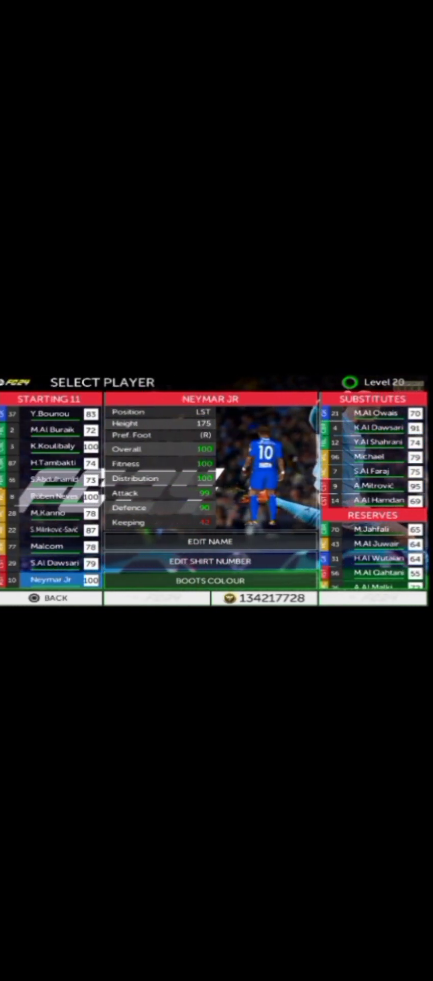
pyautogui.click(52, 598)
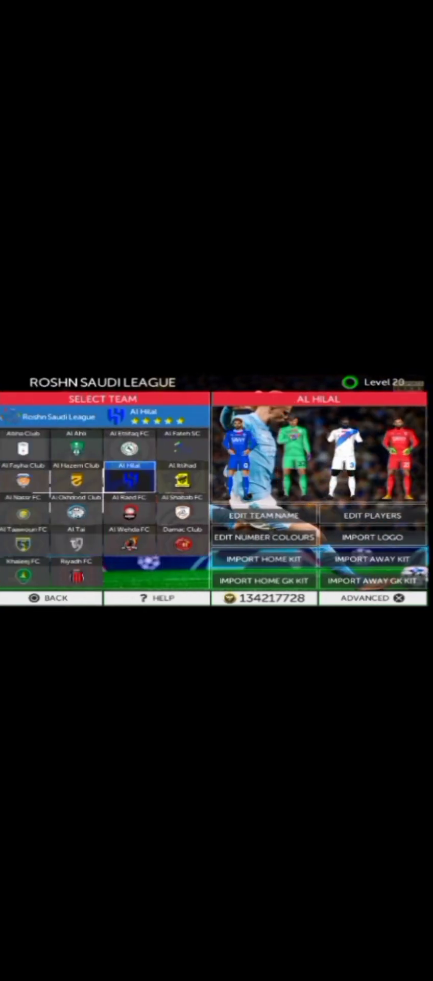
pyautogui.click(373, 515)
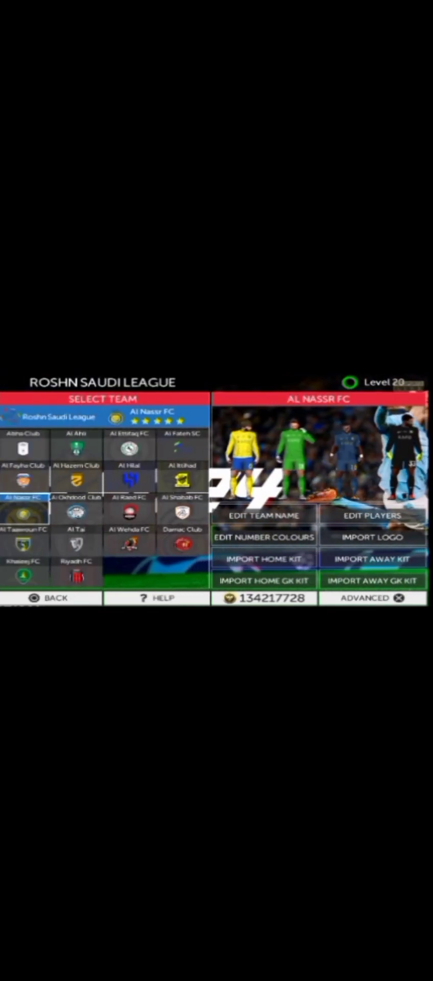
pyautogui.click(76, 449)
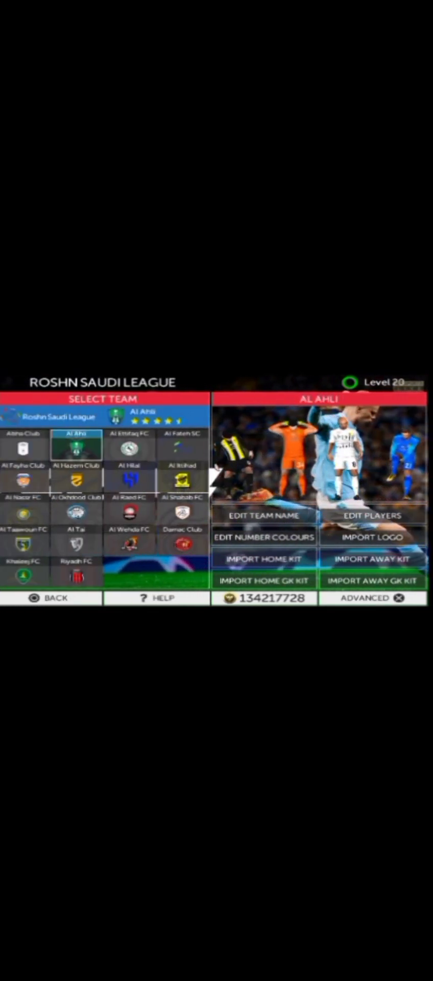
pyautogui.click(53, 417)
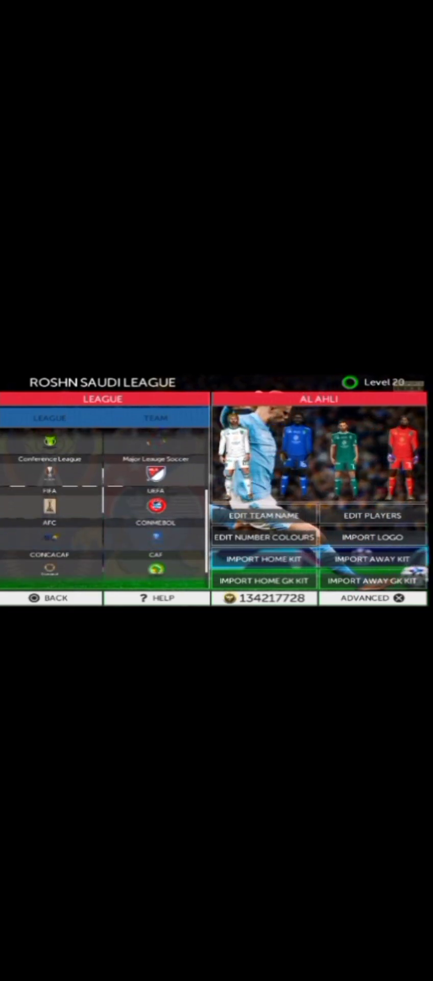
# Open Major League Soccer and view Inter Miami's roster with F.Farias's details.
pyautogui.click(158, 458)
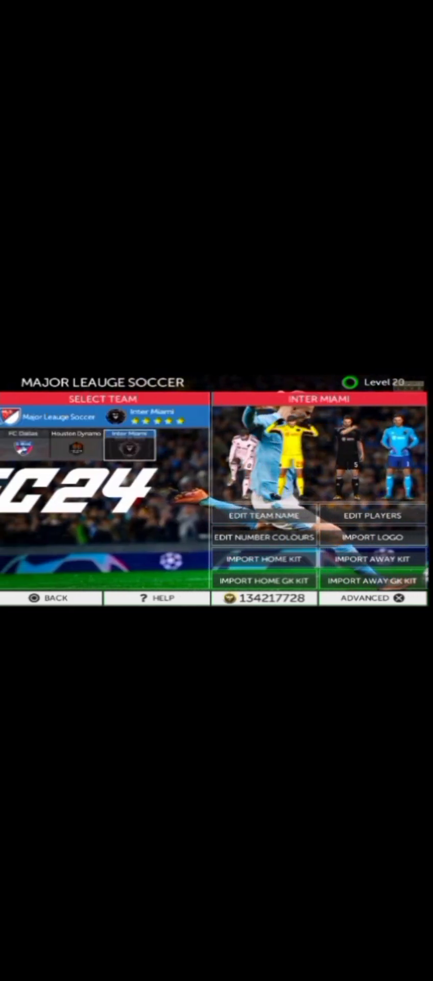
pyautogui.click(373, 515)
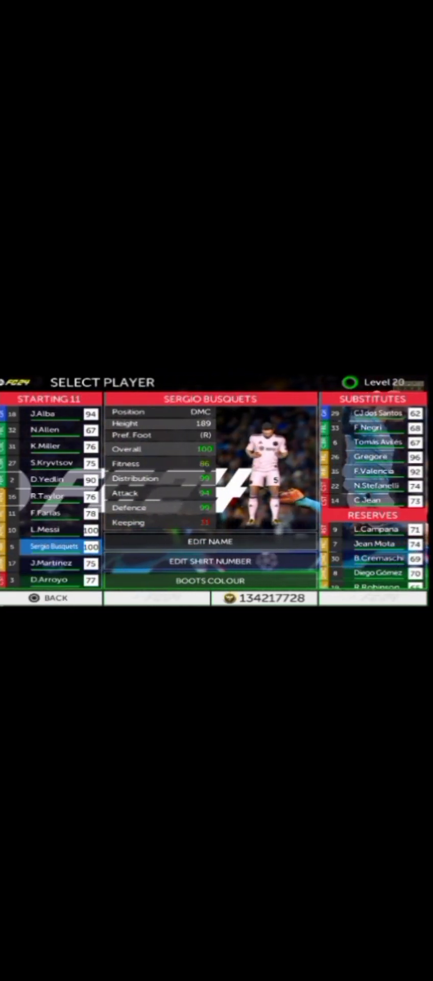
pyautogui.click(50, 512)
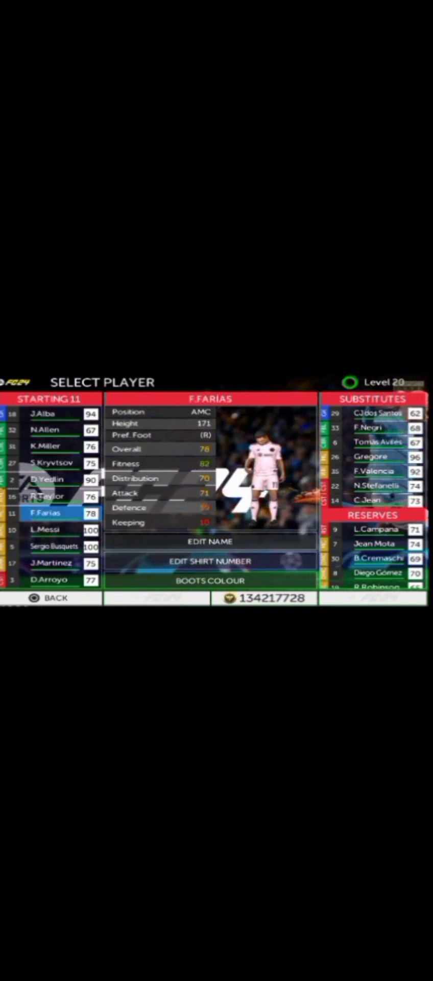
pyautogui.click(47, 529)
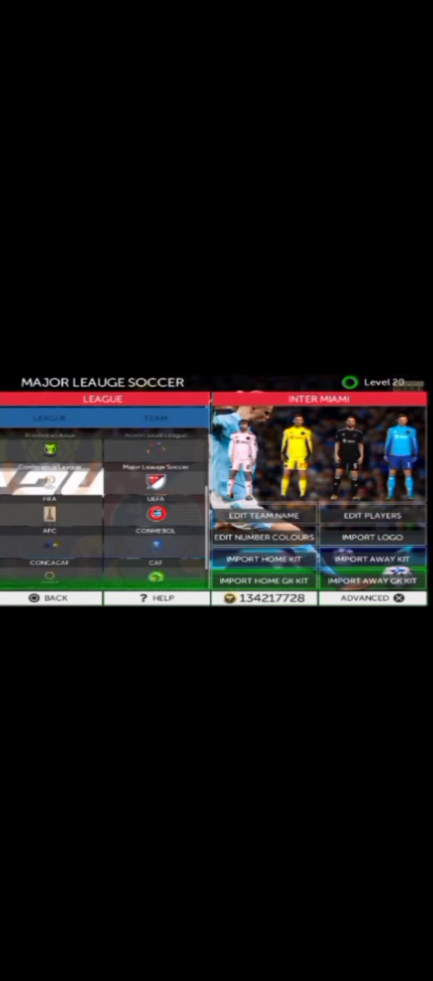
# Browse UEFA nations Bosnia & Herzegovina, France, Poland and Romania, then return to leagues.
pyautogui.click(156, 512)
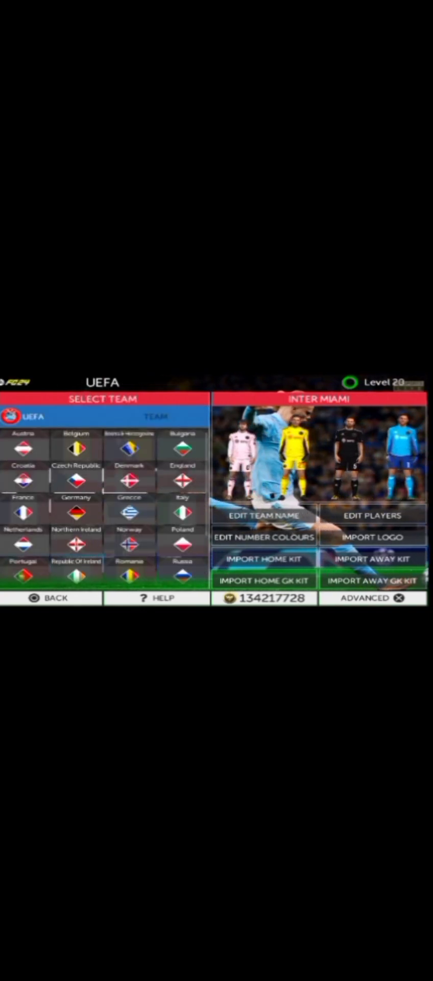
pyautogui.click(130, 438)
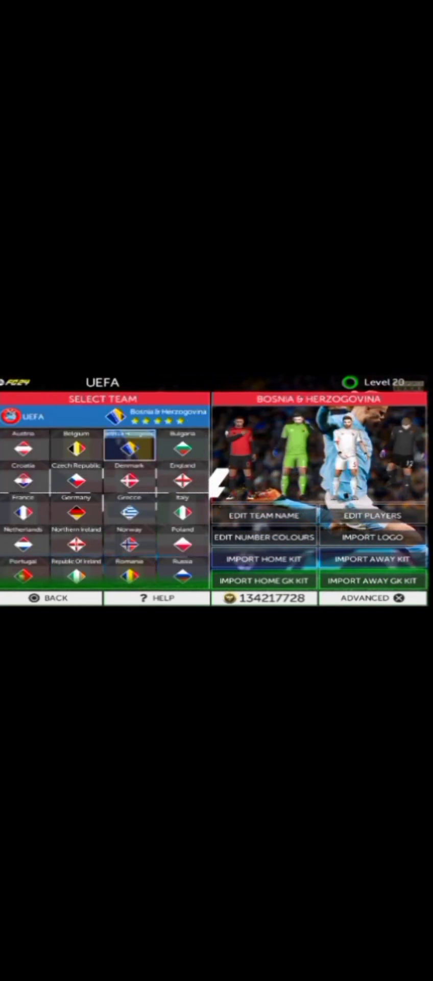
pyautogui.click(24, 513)
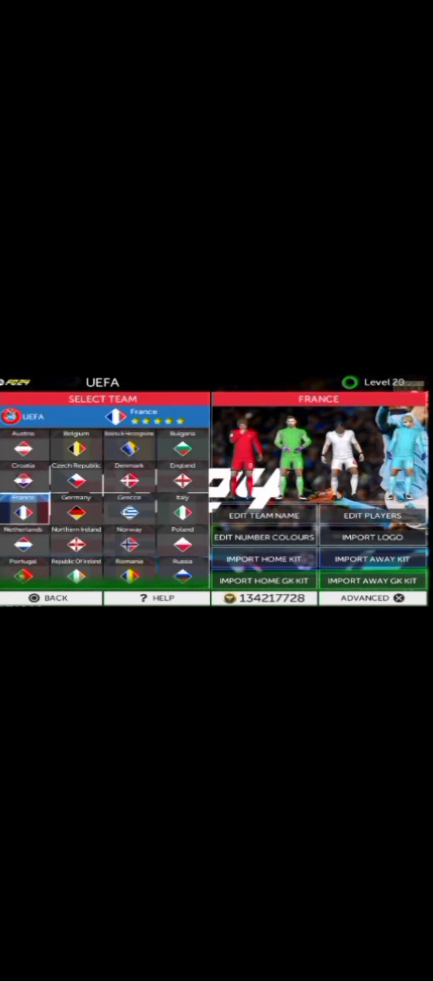
pyautogui.click(77, 511)
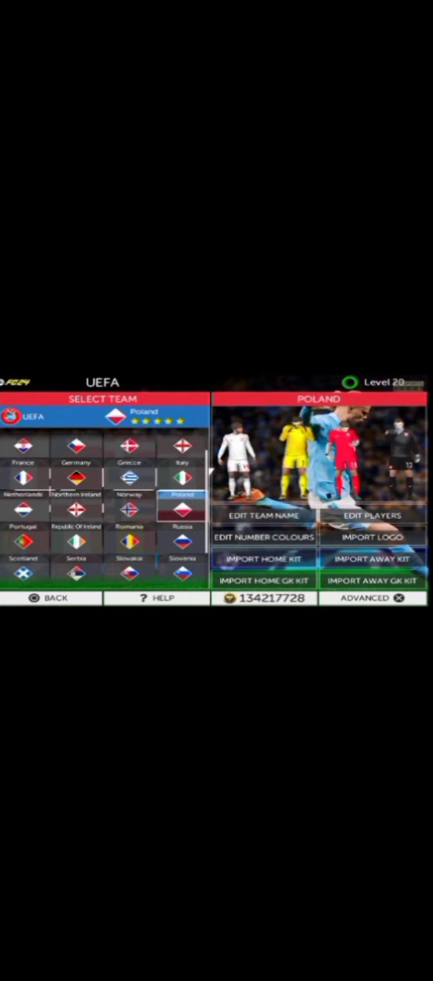
pyautogui.click(130, 506)
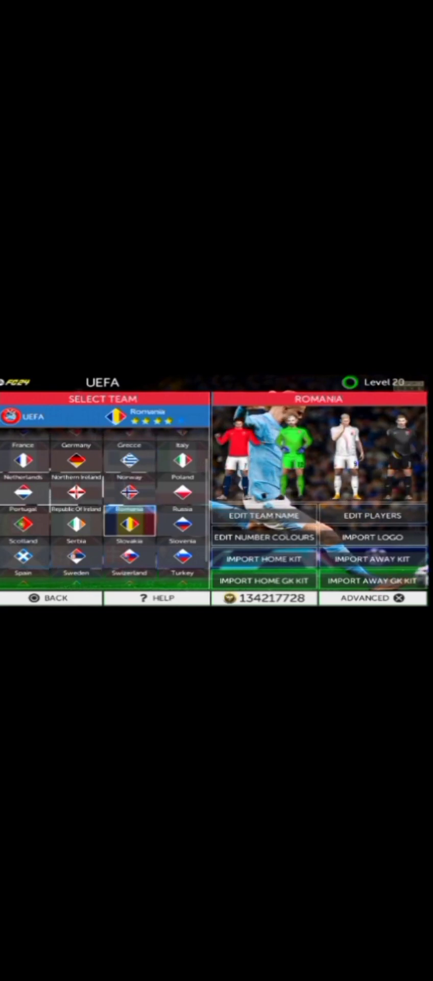
pyautogui.click(182, 556)
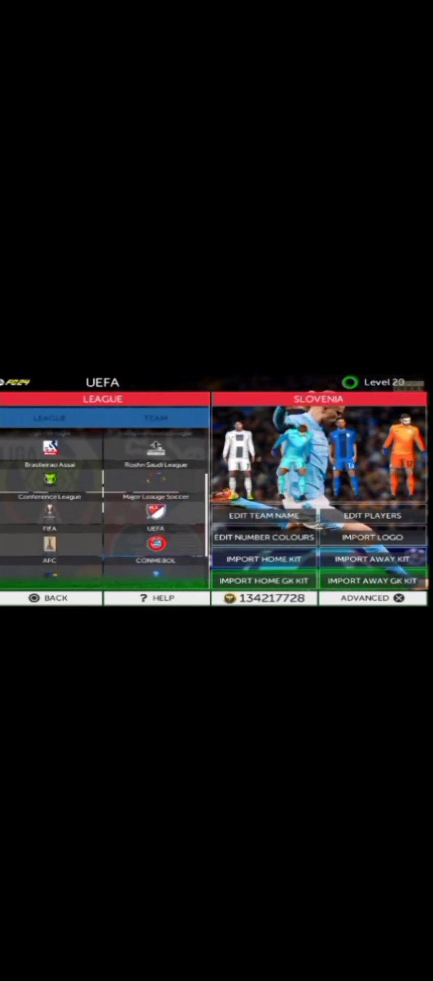
# Browse AFC nations Bangladesh, India and South Korea, then switch to CONMEBOL.
pyautogui.click(51, 560)
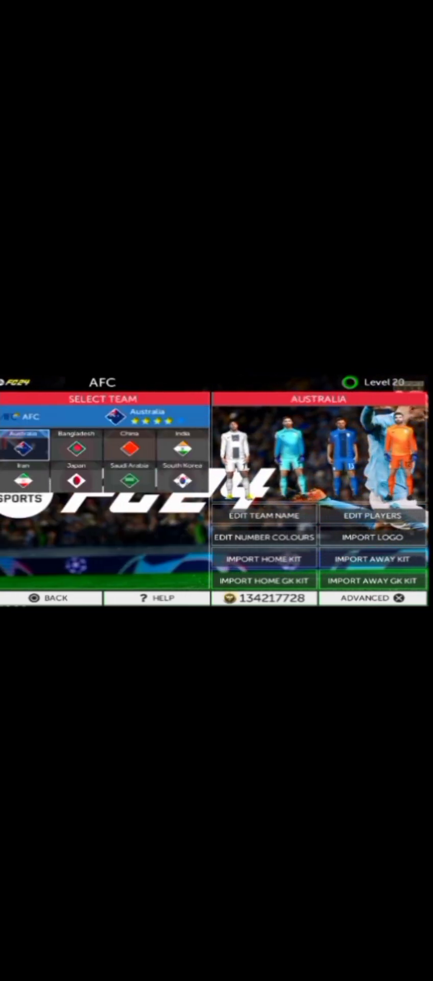
pyautogui.click(76, 444)
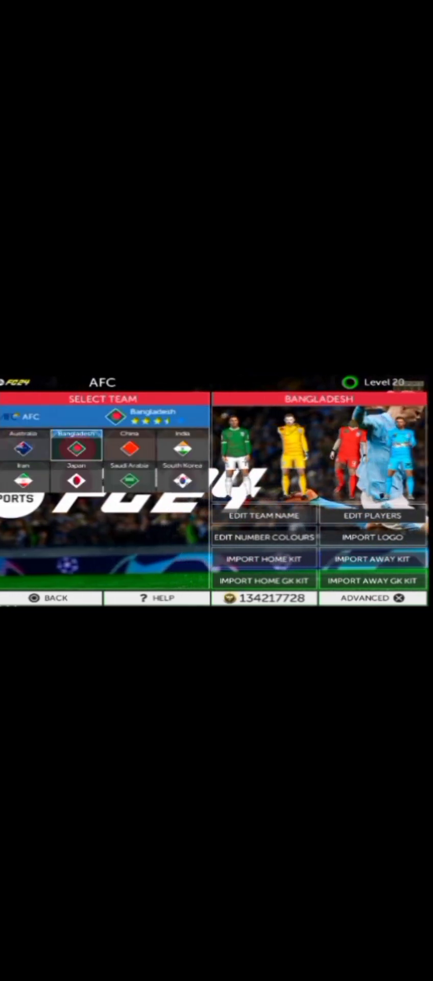
pyautogui.click(373, 515)
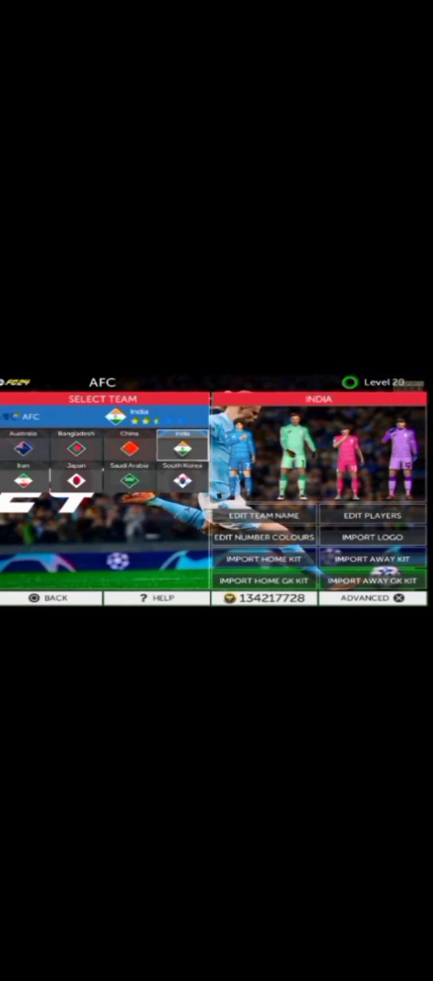
pyautogui.click(182, 477)
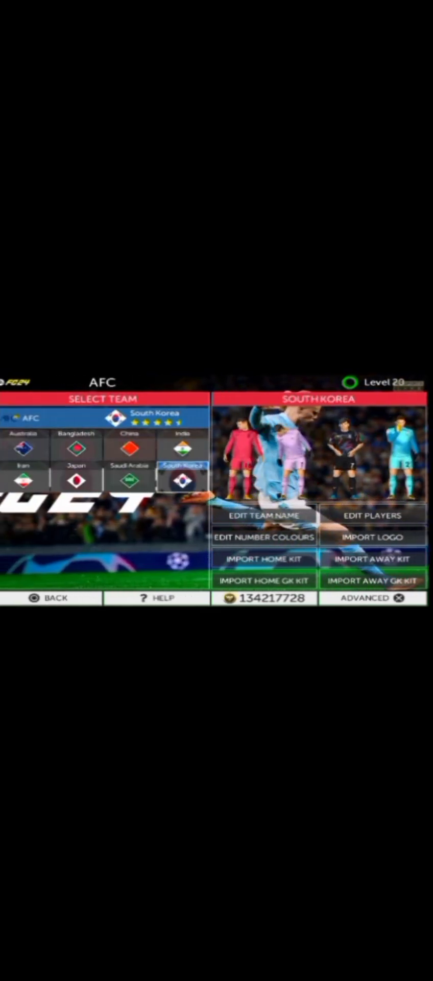
pyautogui.click(53, 598)
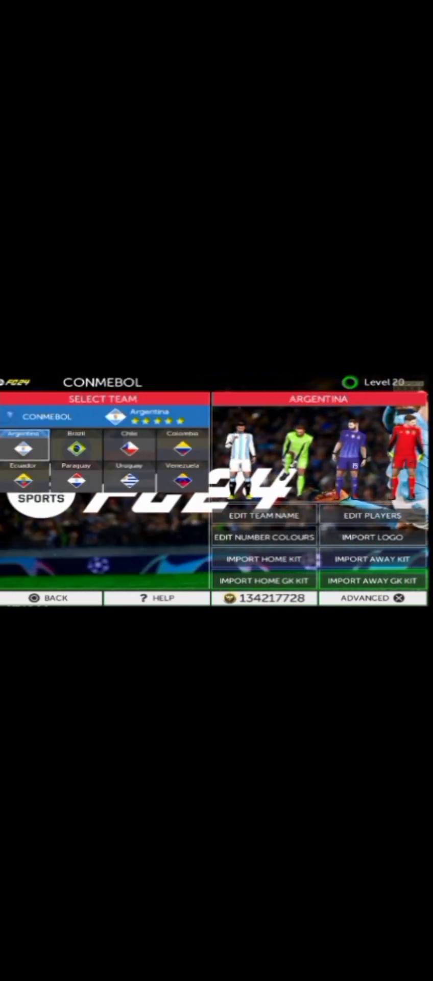
# View Argentina's roster with Rulli and Mostafa, select Chile and Venezuela, and open Brazil's roster.
pyautogui.click(373, 515)
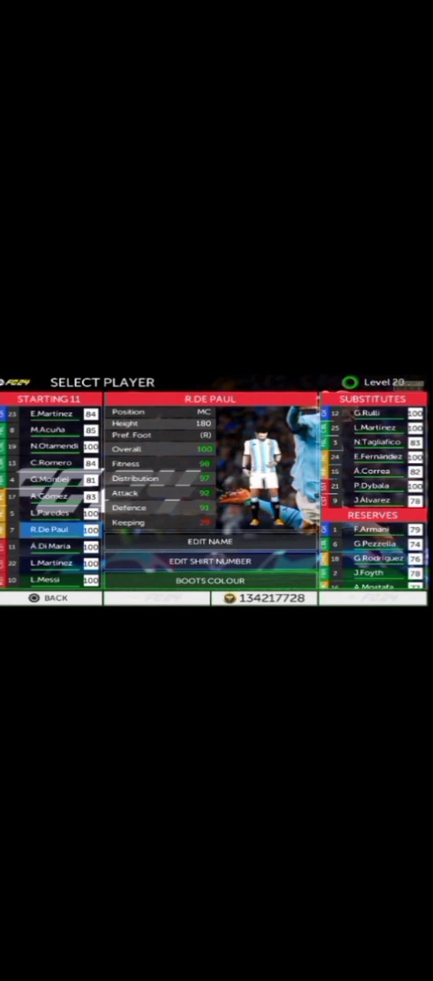
pyautogui.click(375, 413)
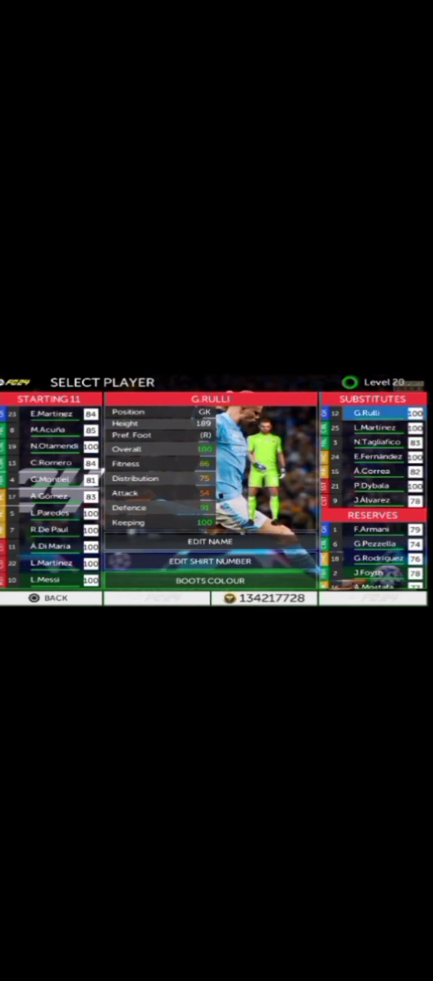
pyautogui.click(373, 486)
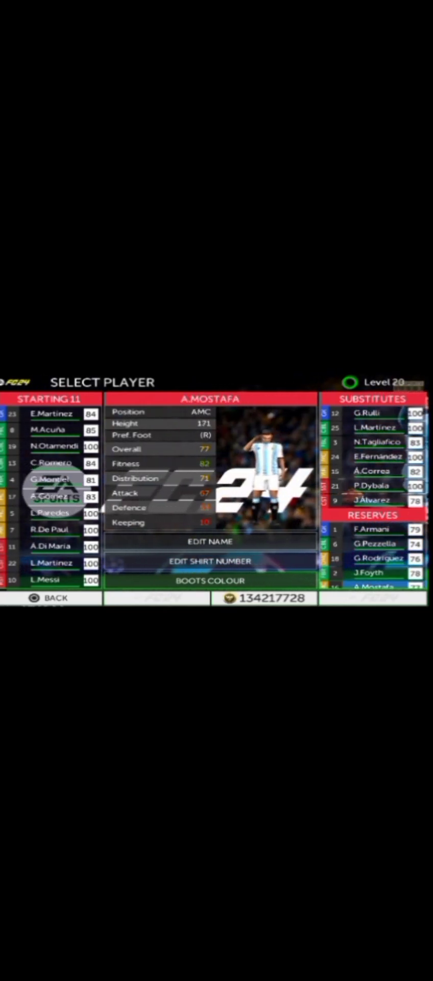
pyautogui.click(47, 597)
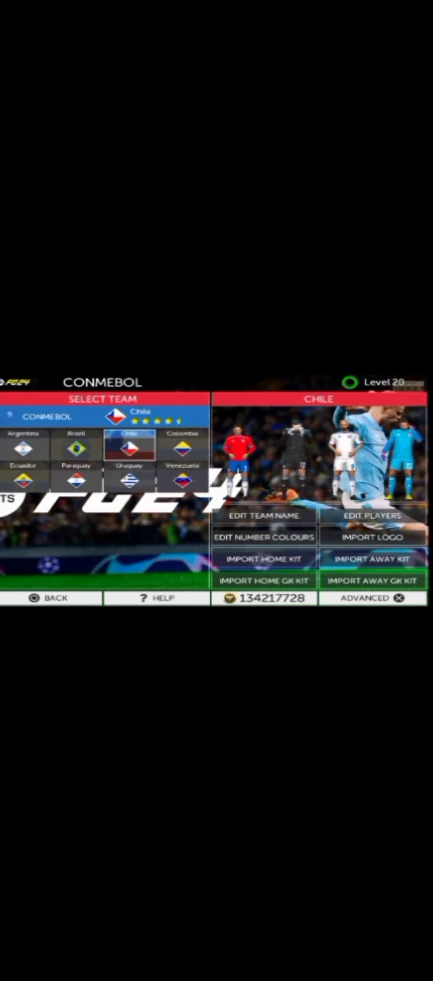
pyautogui.click(183, 479)
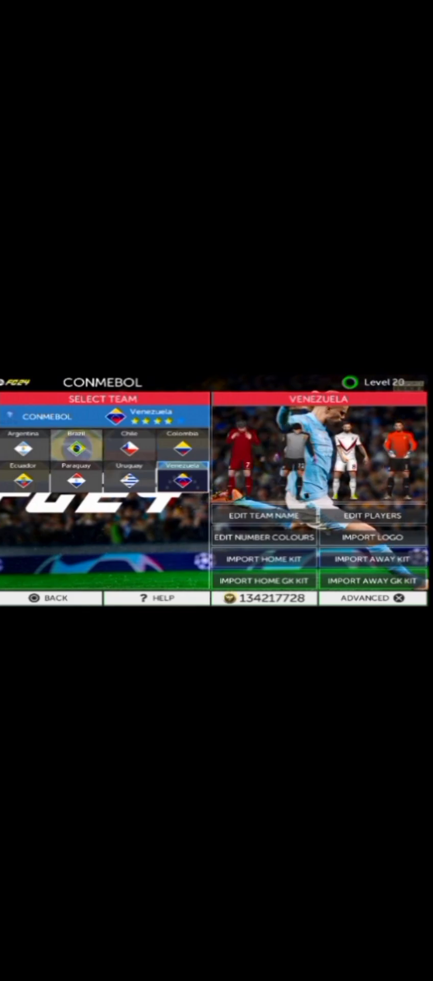
pyautogui.click(374, 515)
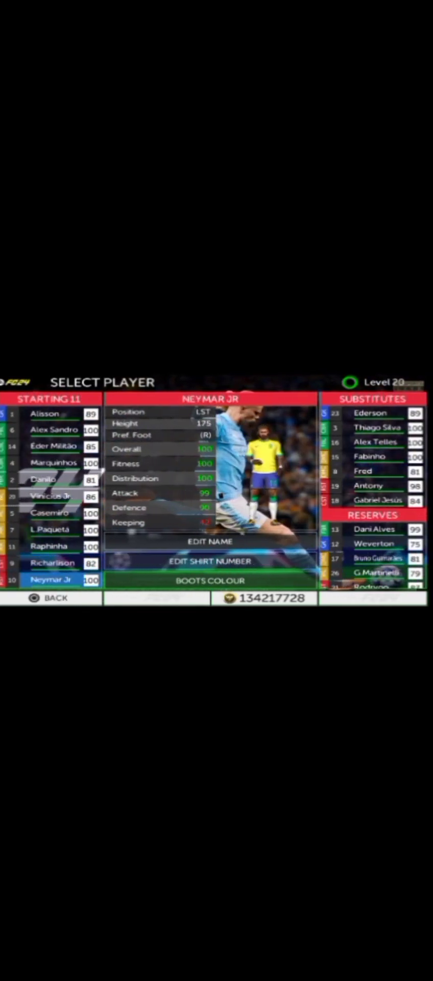